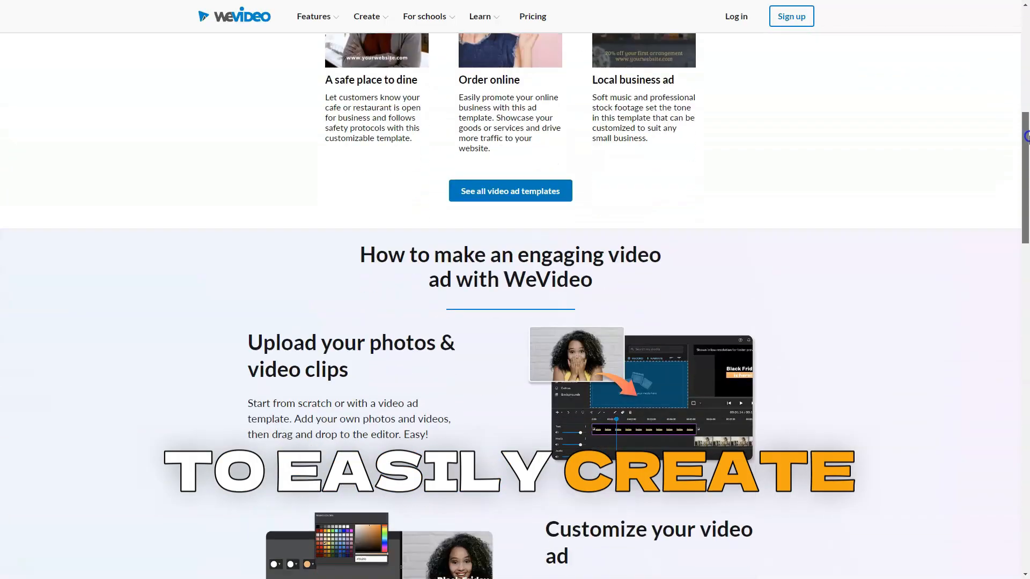
{"action": "scroll", "scroll_direction": "down", "scroll_amount": 3}
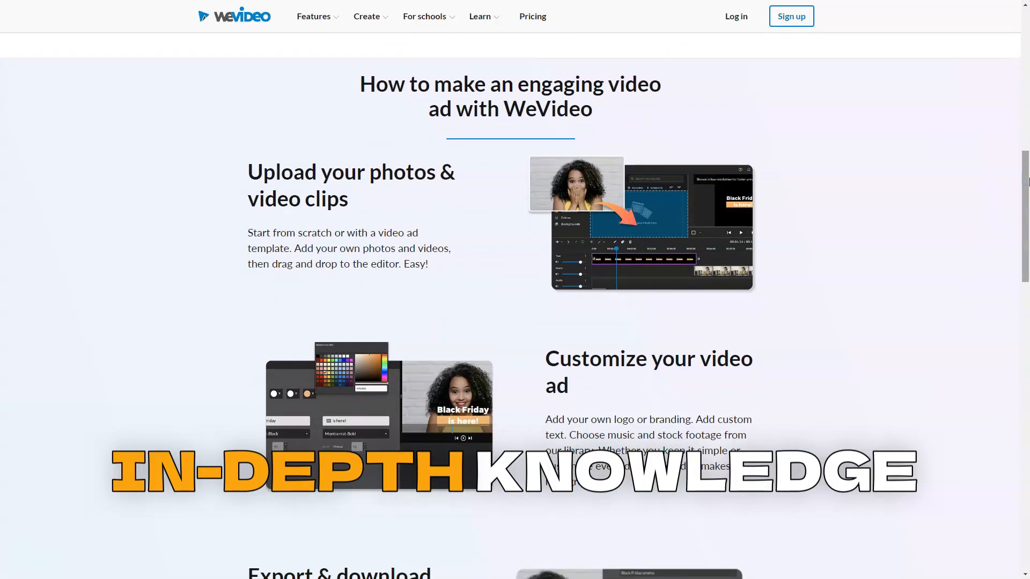